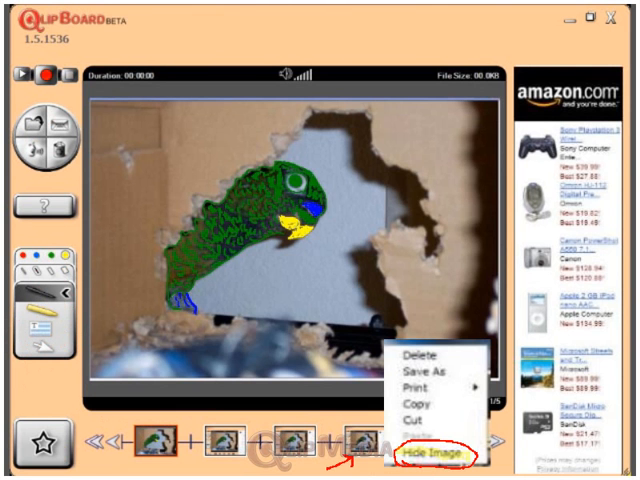
Hide the background photo behind the parrot drawing in the first frame
left_click(429, 454)
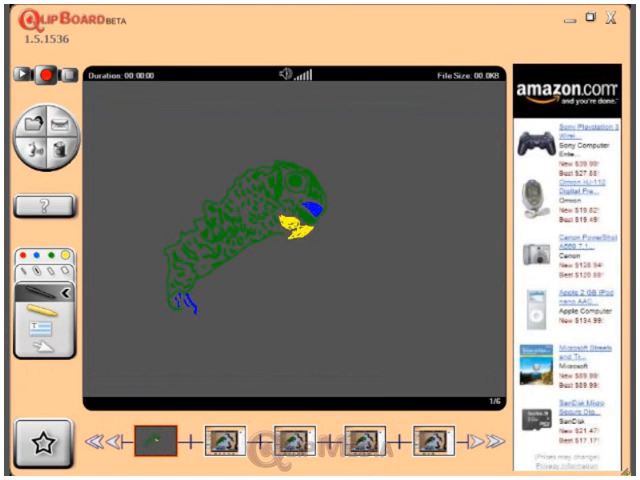